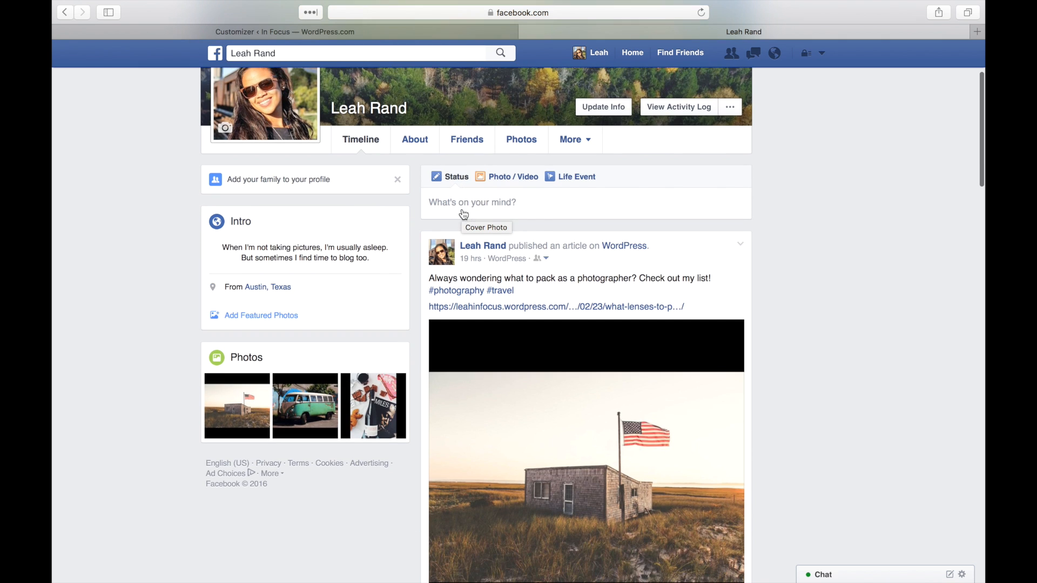
- Review the shared WordPress article on the Facebook timeline before returning to the Stats dashboard
{"action": "scroll", "scroll_direction": "down", "scroll_amount": 3}
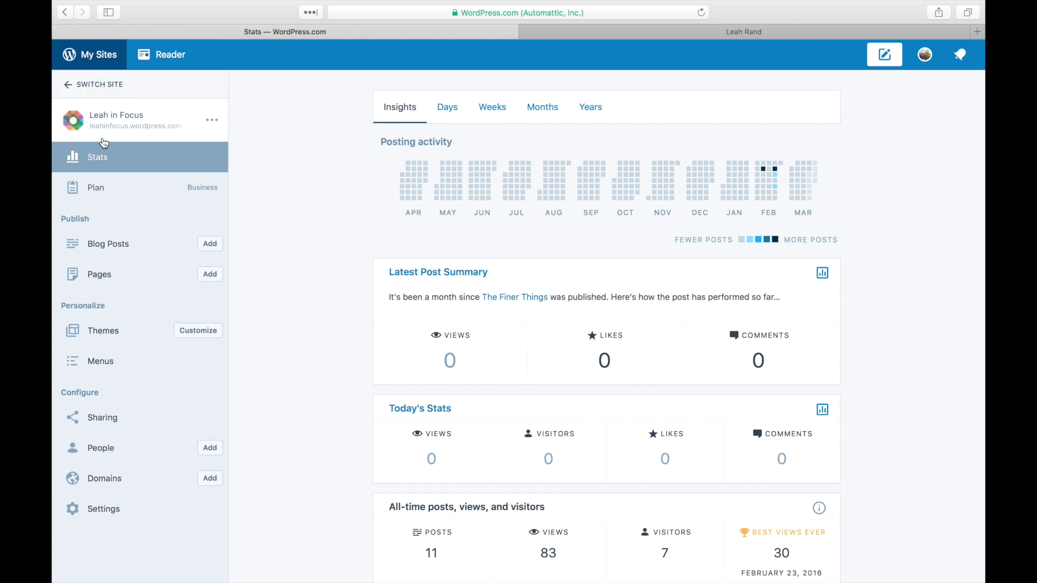
- Start a Facebook connection from the Sharing settings' Publicize Your Posts section
{"action": "left_click", "coordinate": [102, 417]}
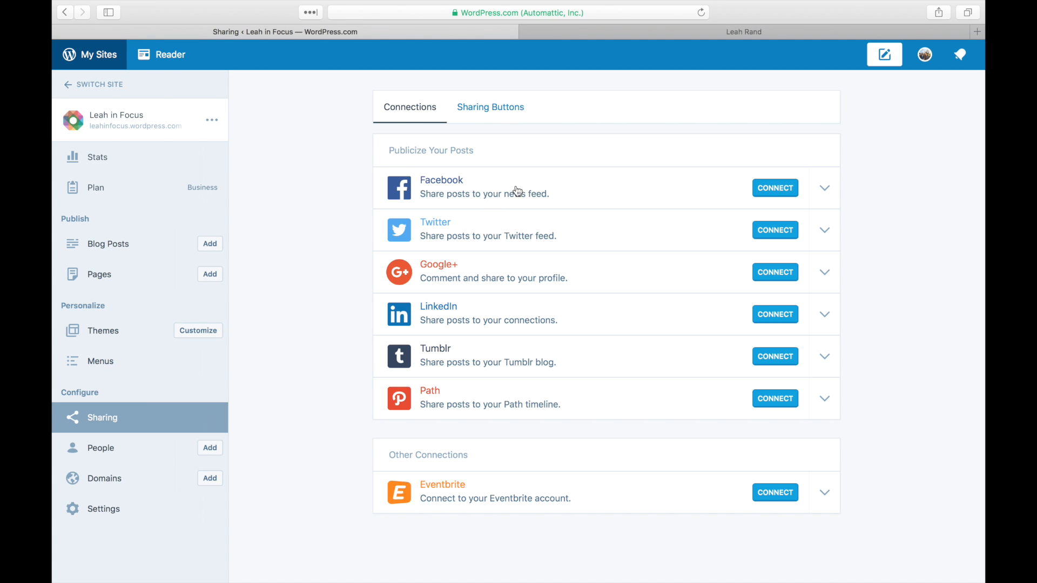
{"action": "left_click", "coordinate": [774, 188]}
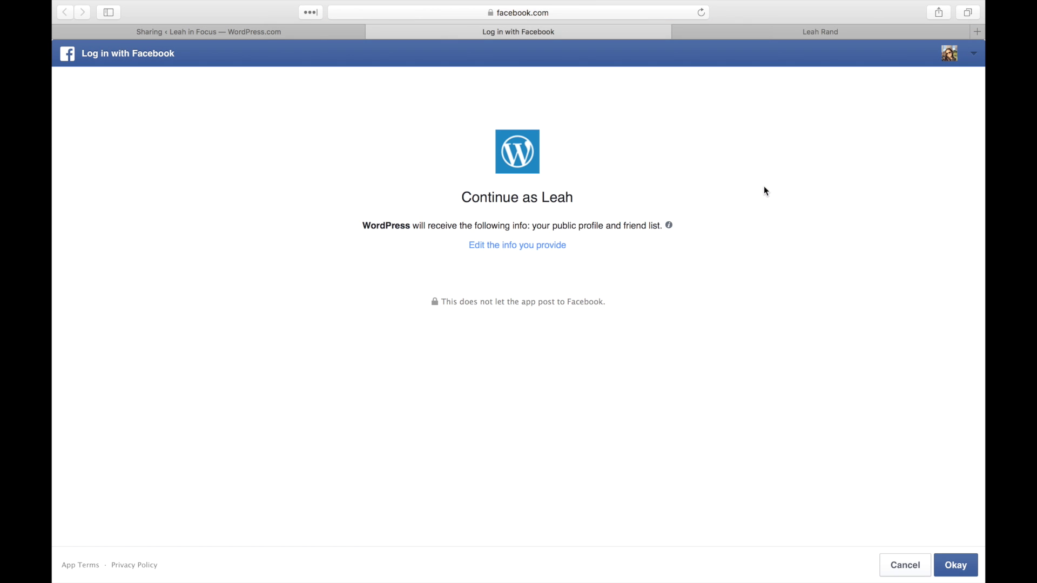
{"action": "mouse_move", "coordinate": [617, 225]}
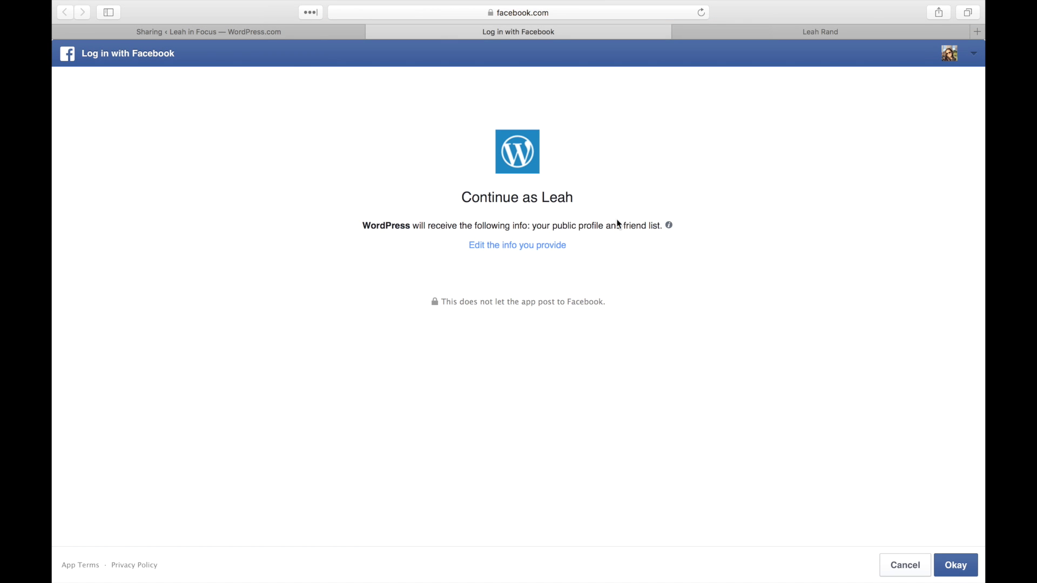
{"action": "mouse_move", "coordinate": [517, 245]}
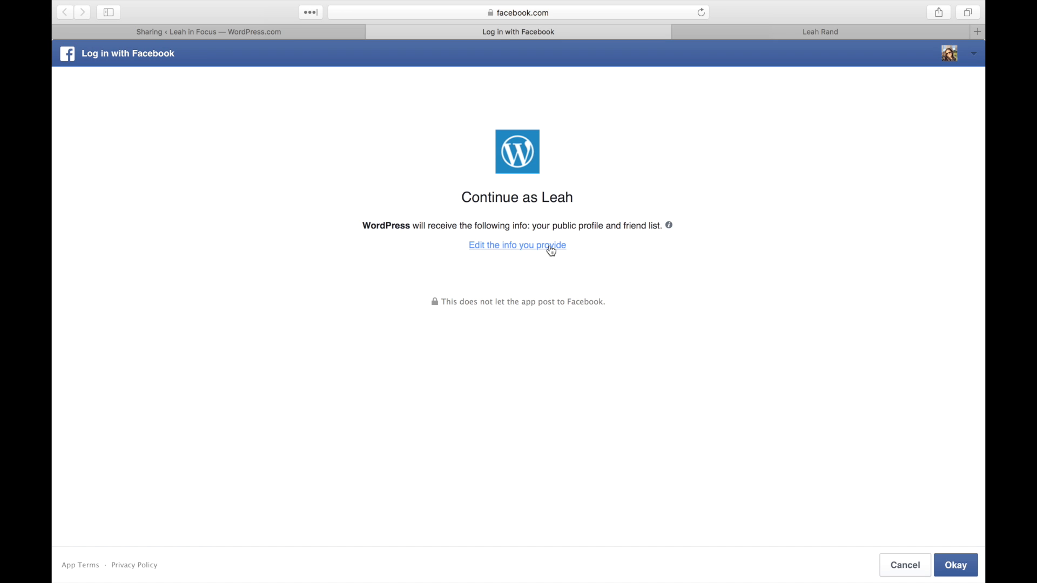
{"action": "mouse_move", "coordinate": [543, 284]}
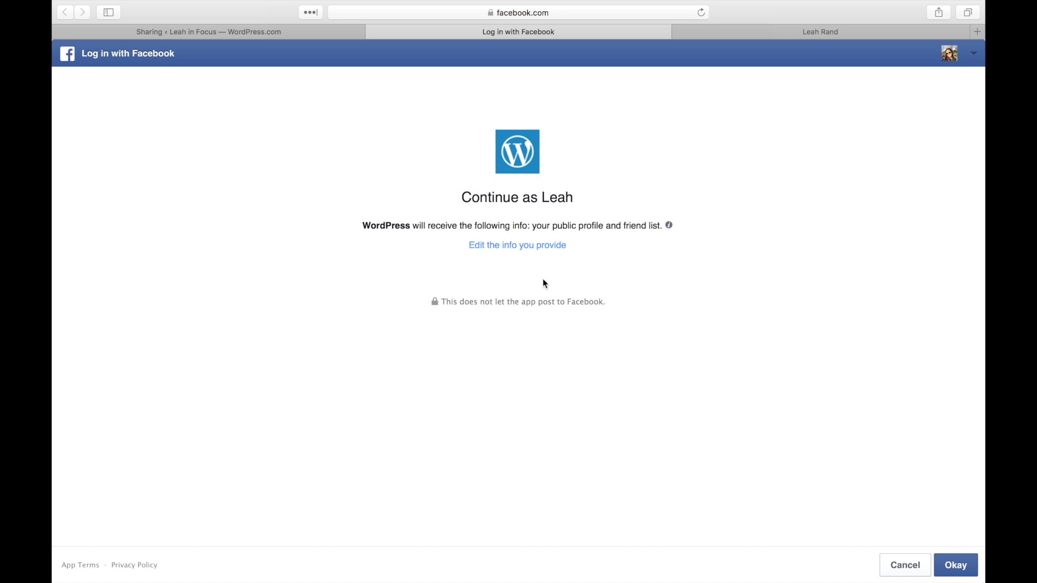
{"action": "mouse_move", "coordinate": [692, 367]}
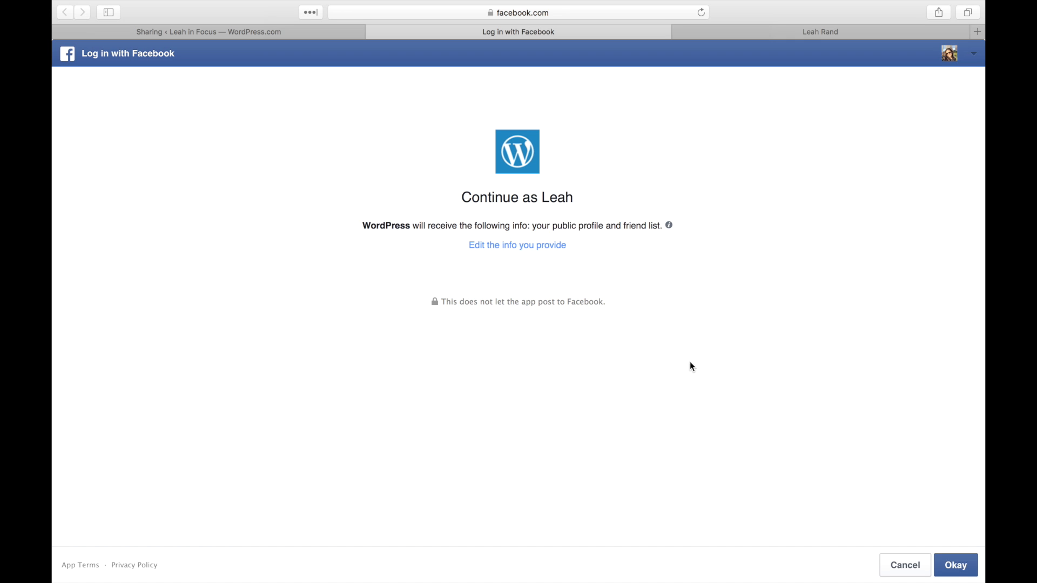
- Approve WordPress's profile access, posting with Friends audience, and Page management permissions
{"action": "left_click", "coordinate": [955, 565]}
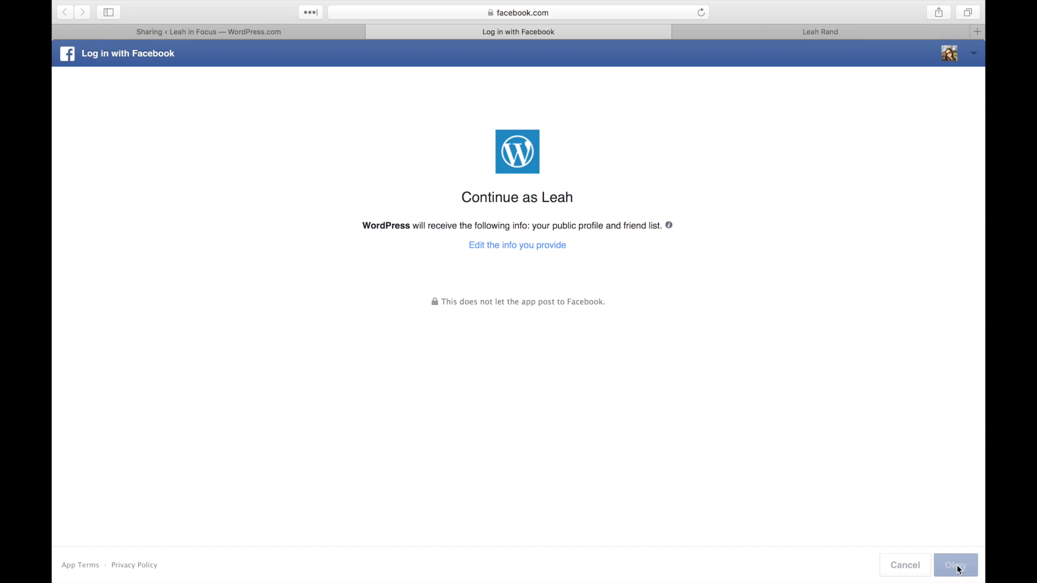
{"action": "left_click", "coordinate": [955, 564]}
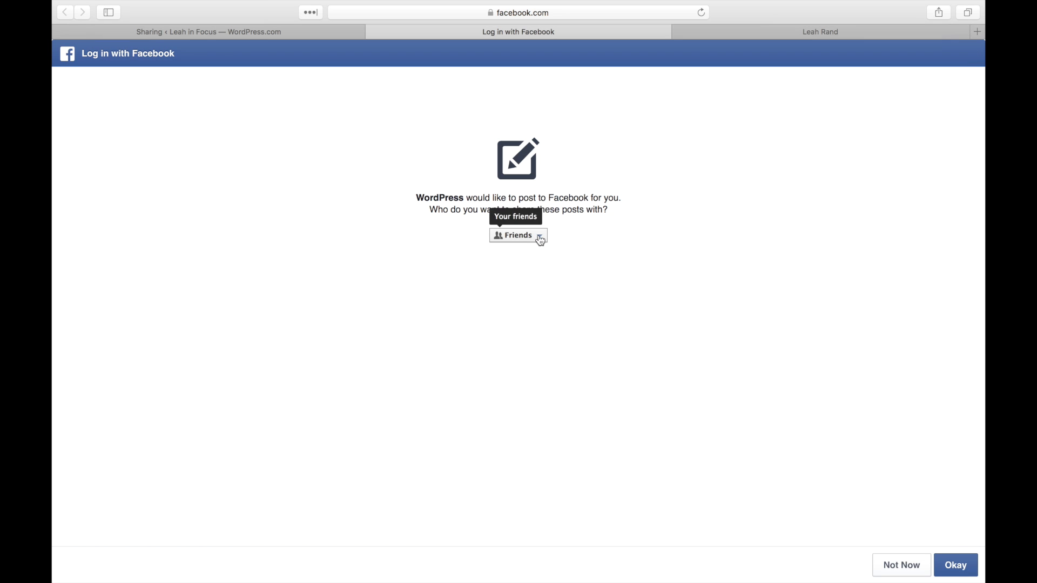
{"action": "left_click", "coordinate": [517, 235]}
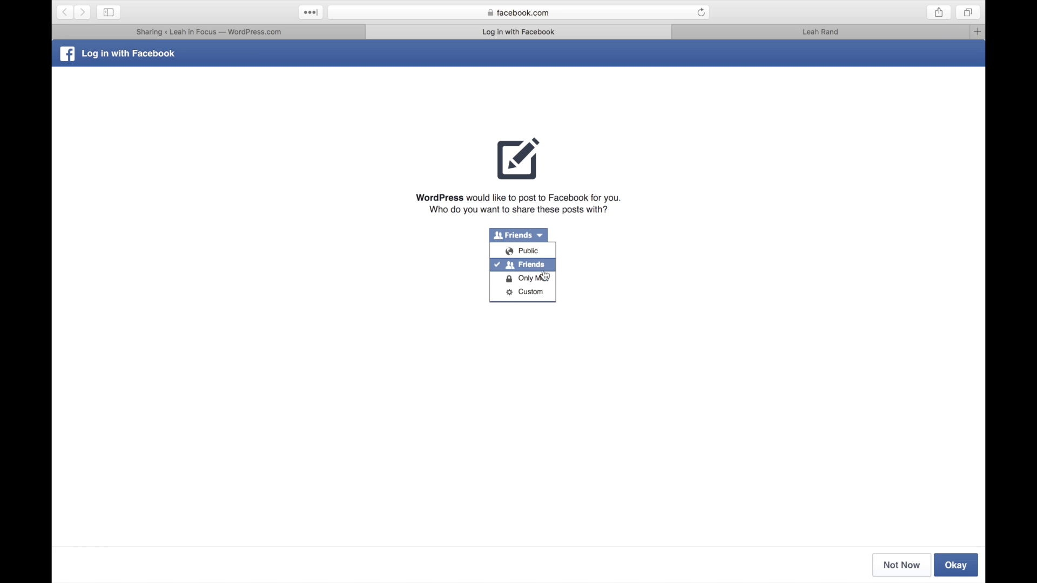
{"action": "left_click", "coordinate": [956, 565]}
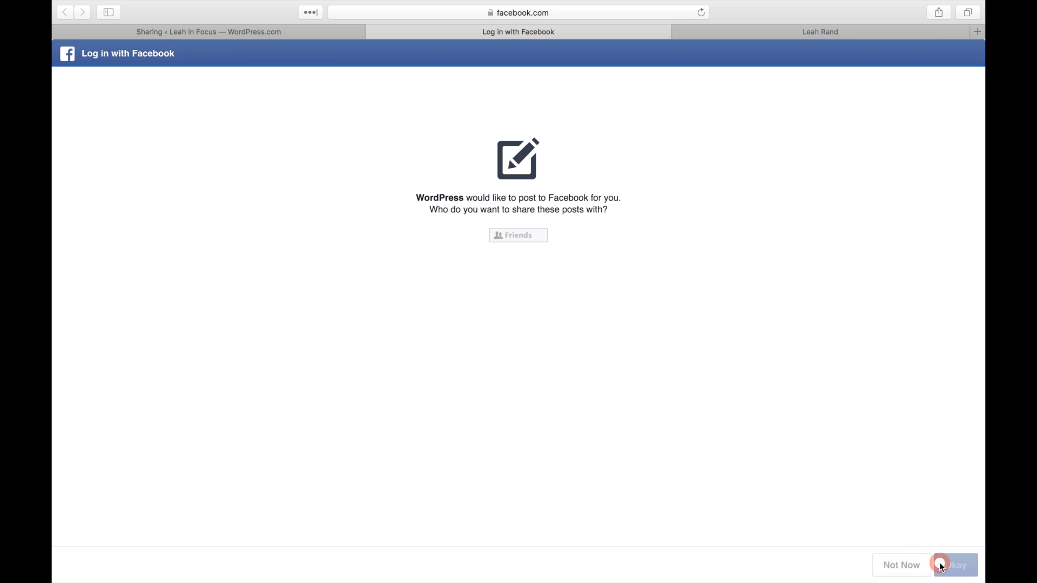
{"action": "left_click", "coordinate": [955, 565]}
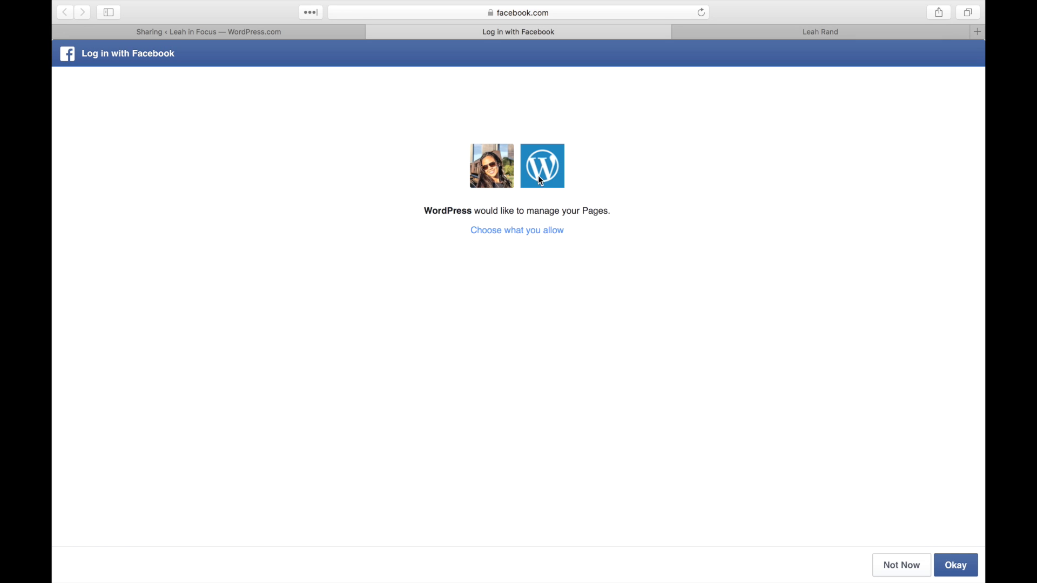
{"action": "left_click", "coordinate": [516, 229]}
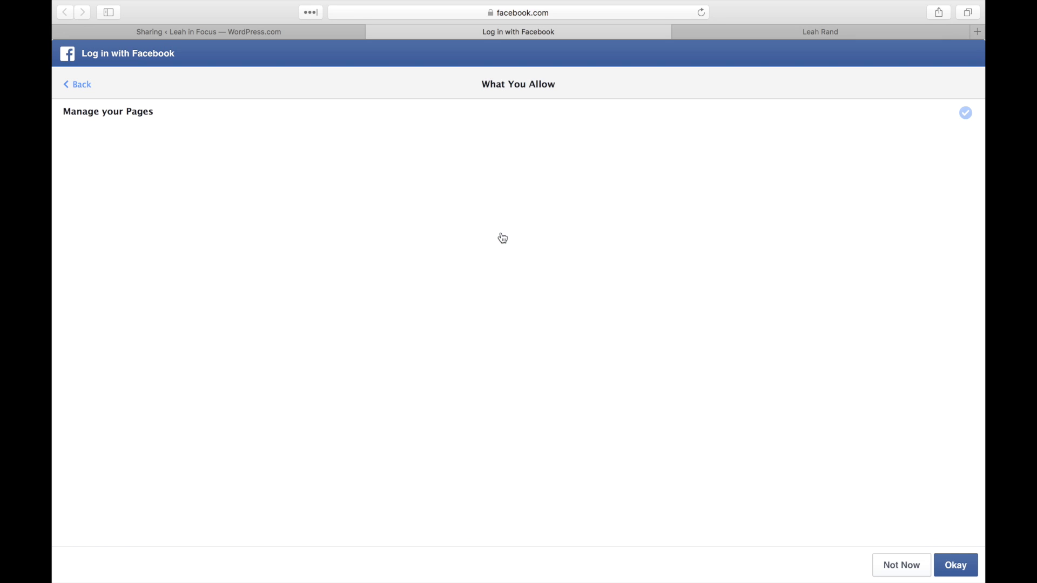
{"action": "left_click", "coordinate": [955, 565]}
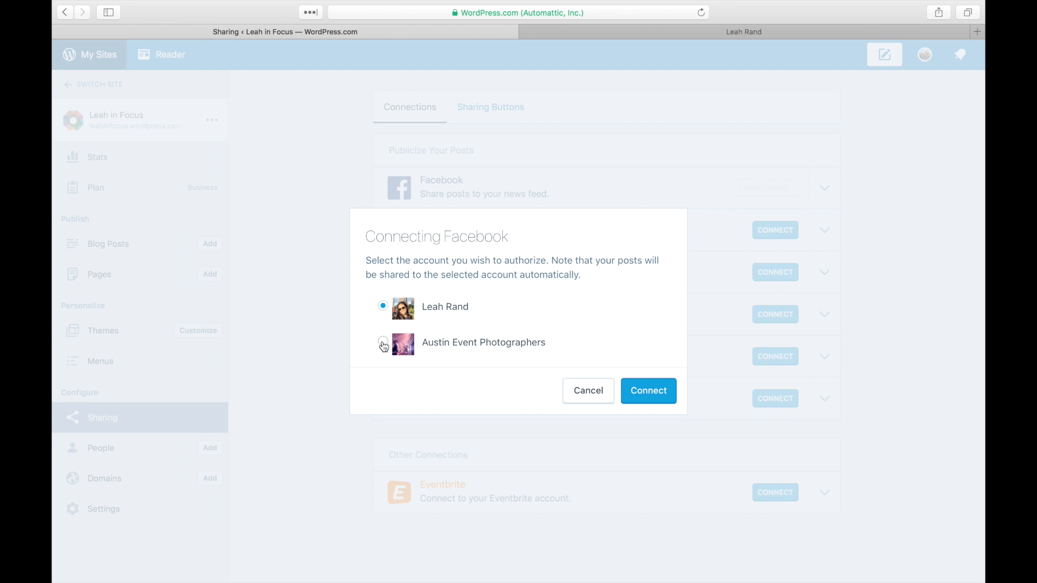
- Connect the personal Leah Rand profile instead of the Austin Event Photographers Page
{"action": "left_click", "coordinate": [382, 341]}
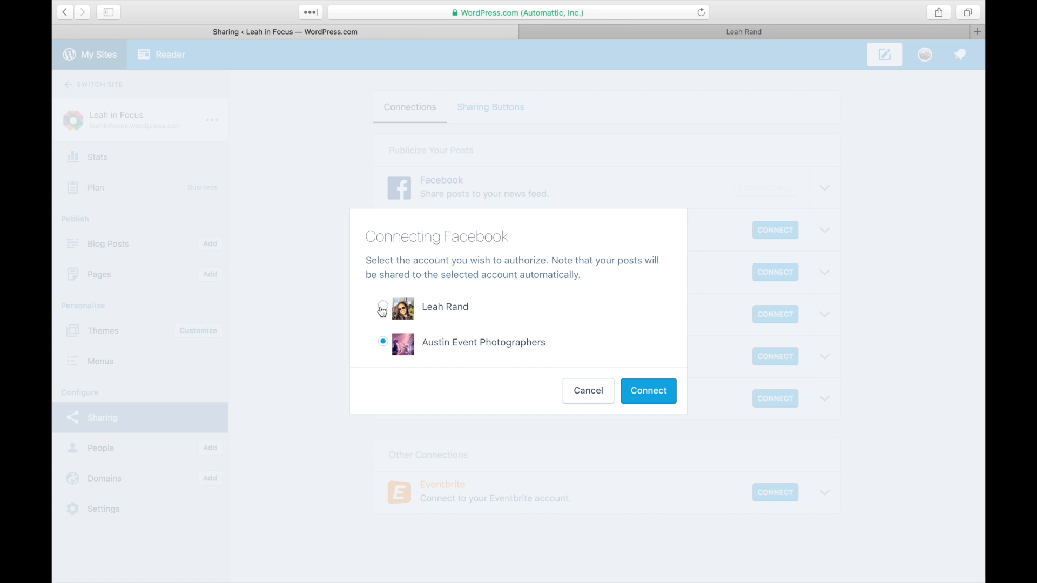
{"action": "left_click", "coordinate": [382, 305]}
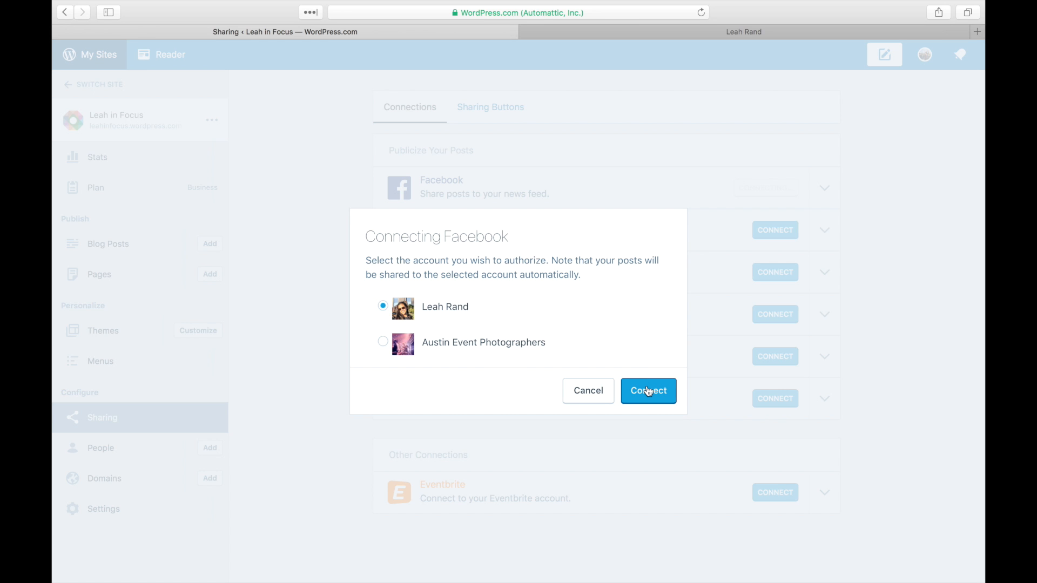
{"action": "left_click", "coordinate": [648, 390]}
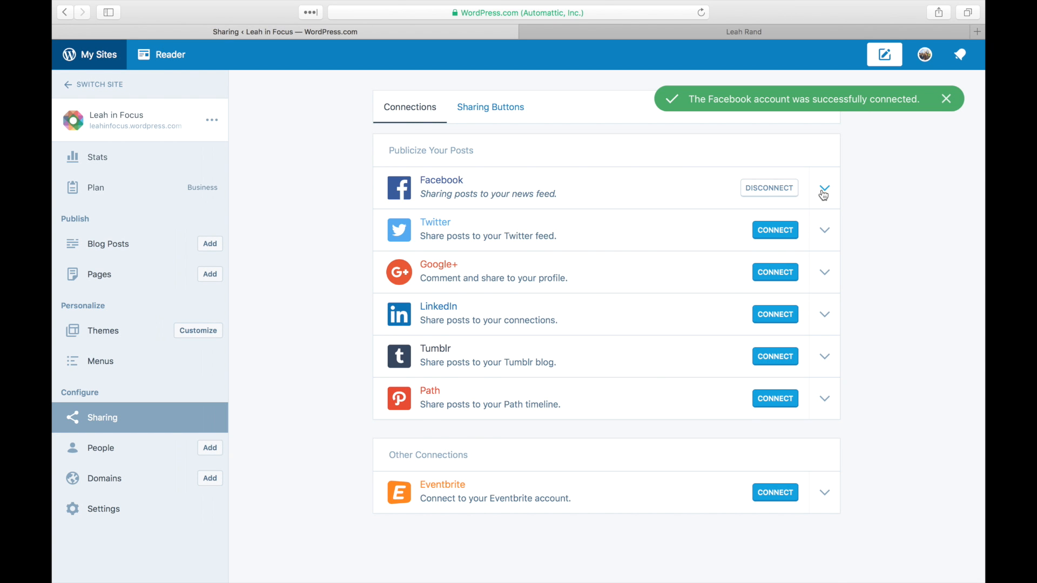
{"action": "left_click", "coordinate": [824, 192]}
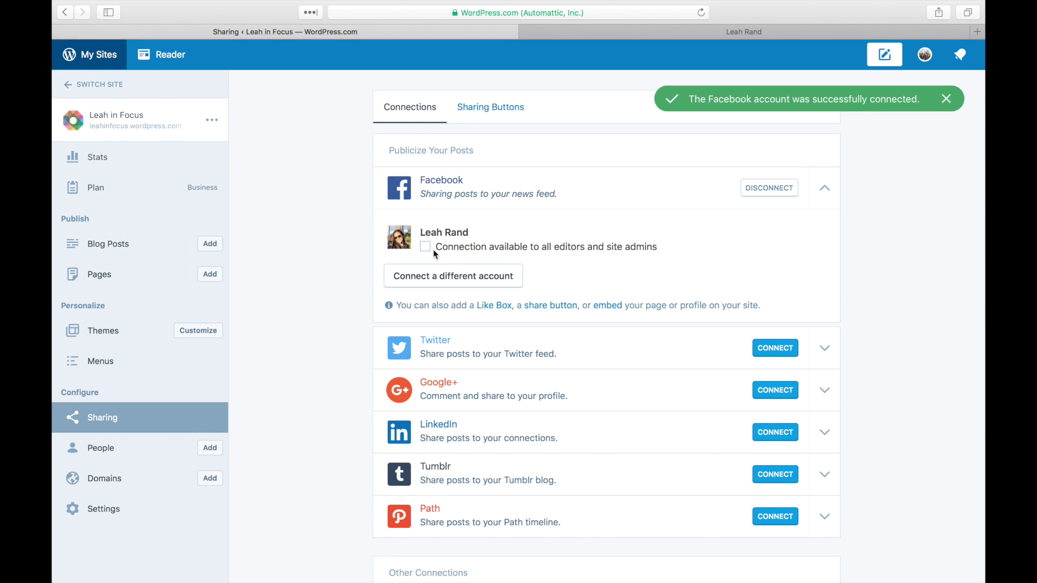
{"action": "left_click", "coordinate": [425, 247]}
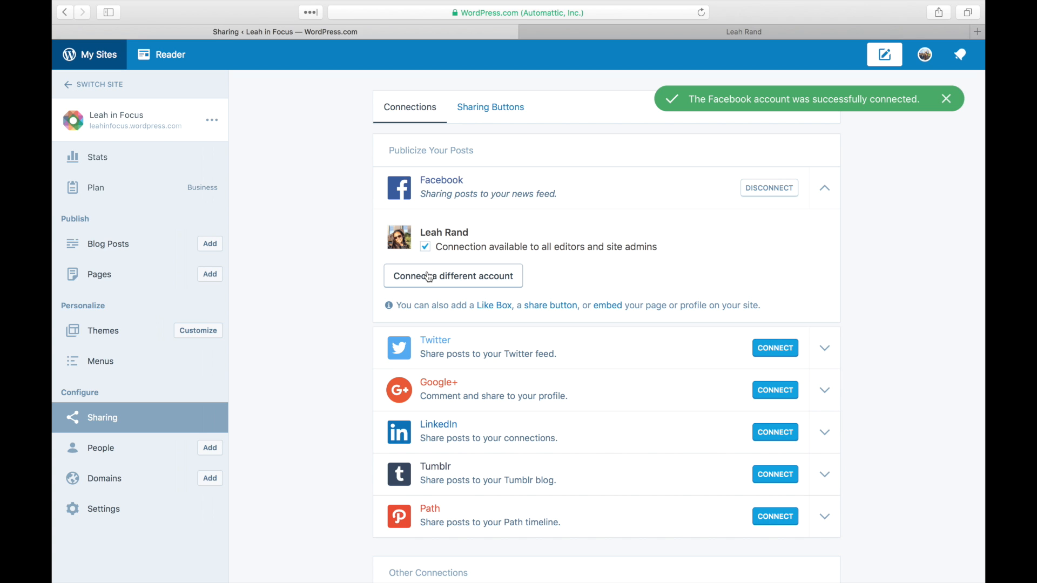
{"action": "mouse_move", "coordinate": [429, 278]}
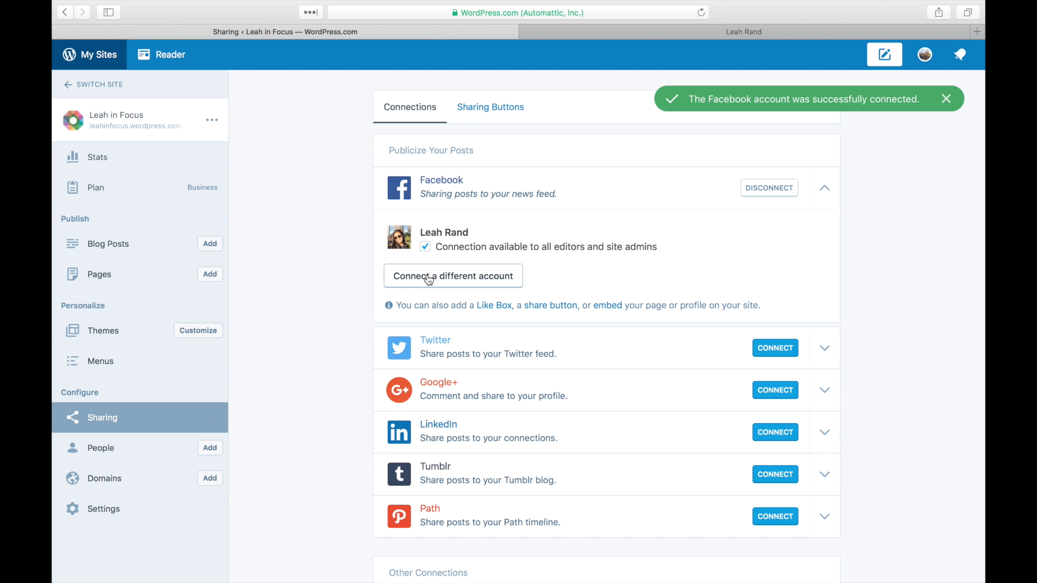
{"action": "left_click", "coordinate": [452, 276]}
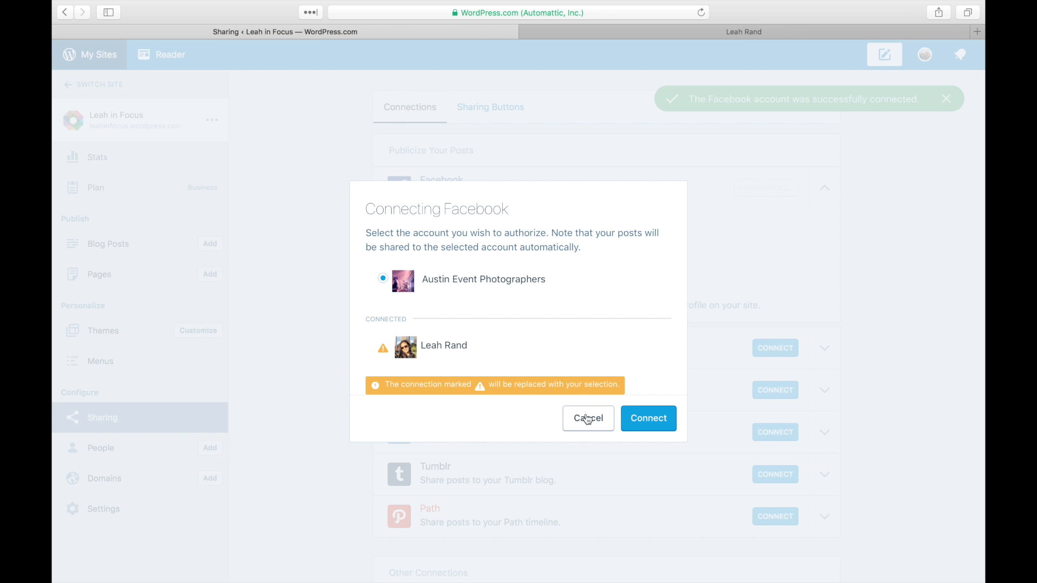
{"action": "left_click", "coordinate": [648, 418]}
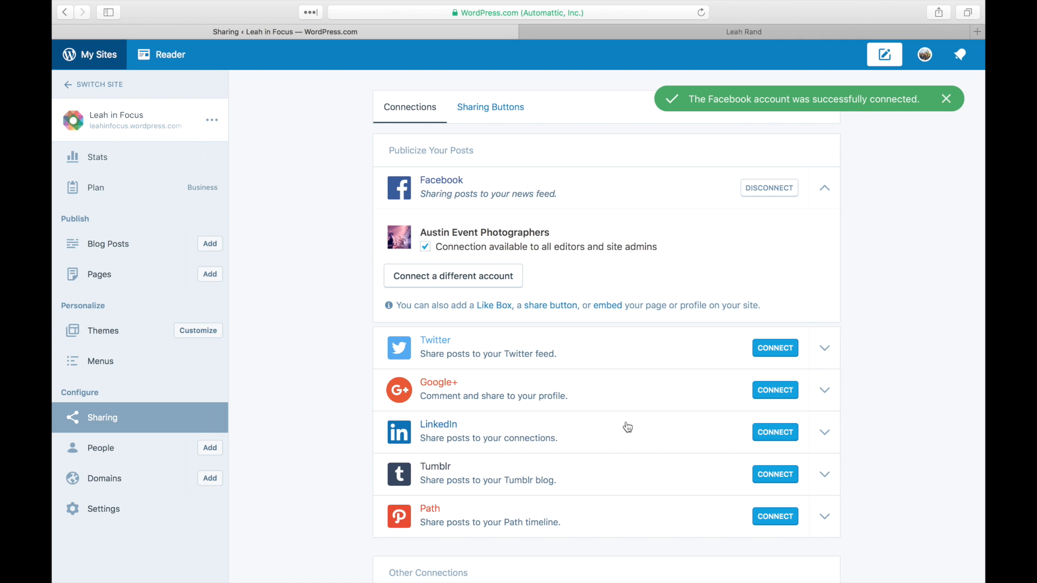
{"action": "left_click", "coordinate": [453, 275]}
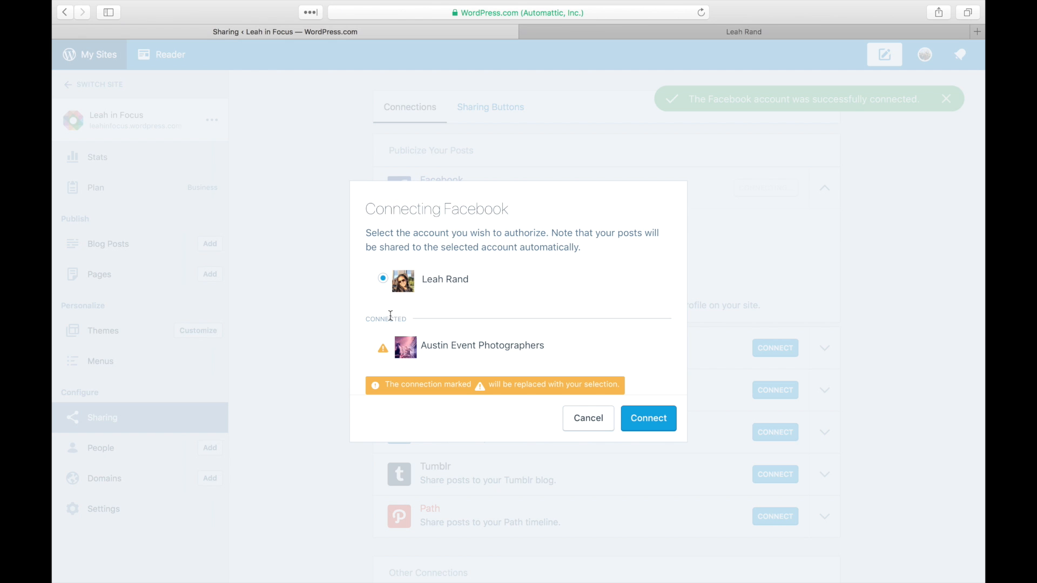
{"action": "left_click", "coordinate": [648, 418]}
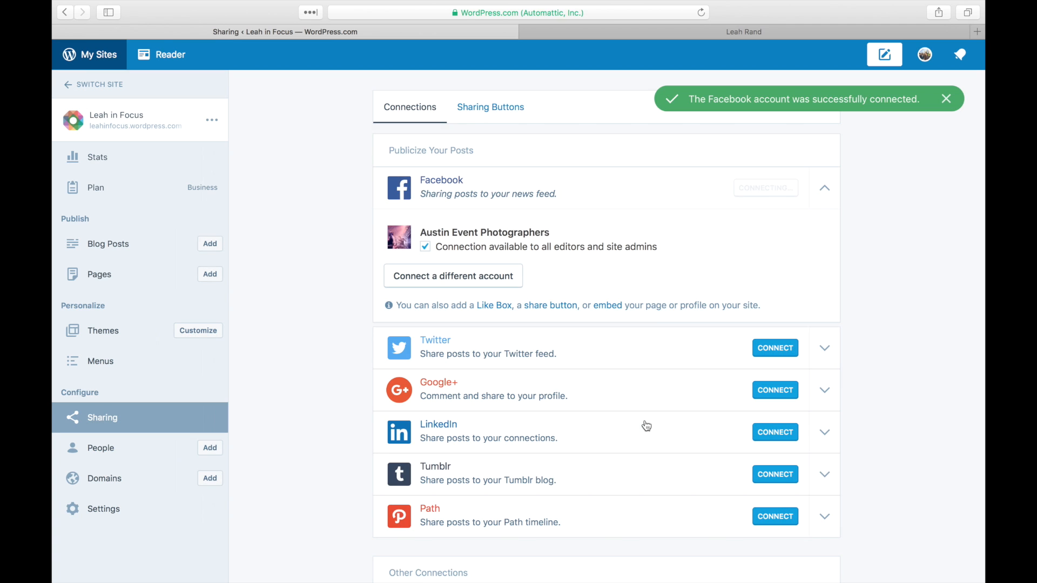
- Open the 'What Lenses to Pack?' draft from the Blog Posts drafts list
{"action": "left_click", "coordinate": [108, 243]}
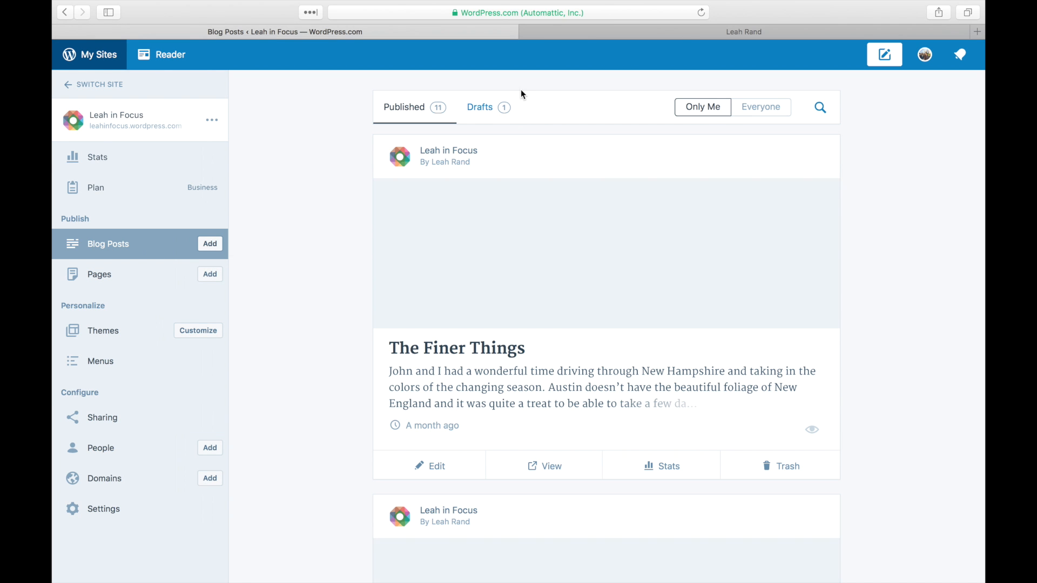
{"action": "left_click", "coordinate": [480, 107]}
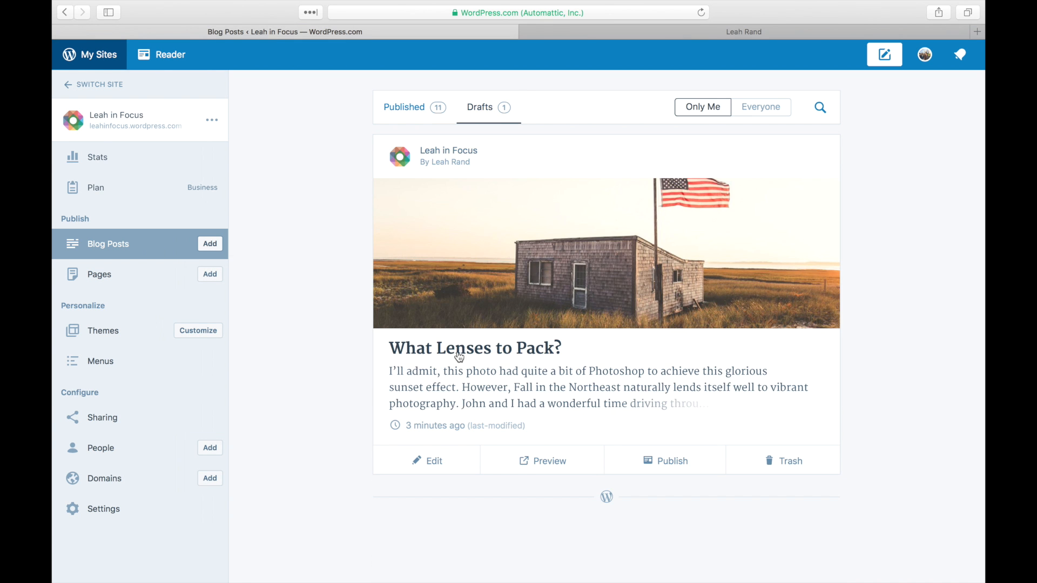
{"action": "left_click", "coordinate": [433, 462]}
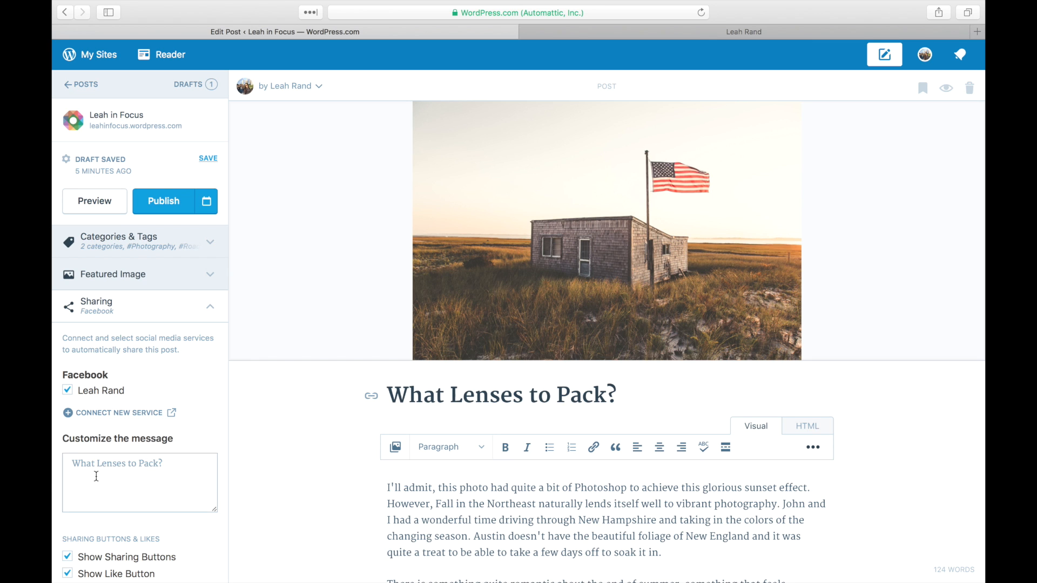
- Write the custom Facebook message 'Always wondering what to pack? Che...!'
{"action": "type", "text": "Always wonde"}
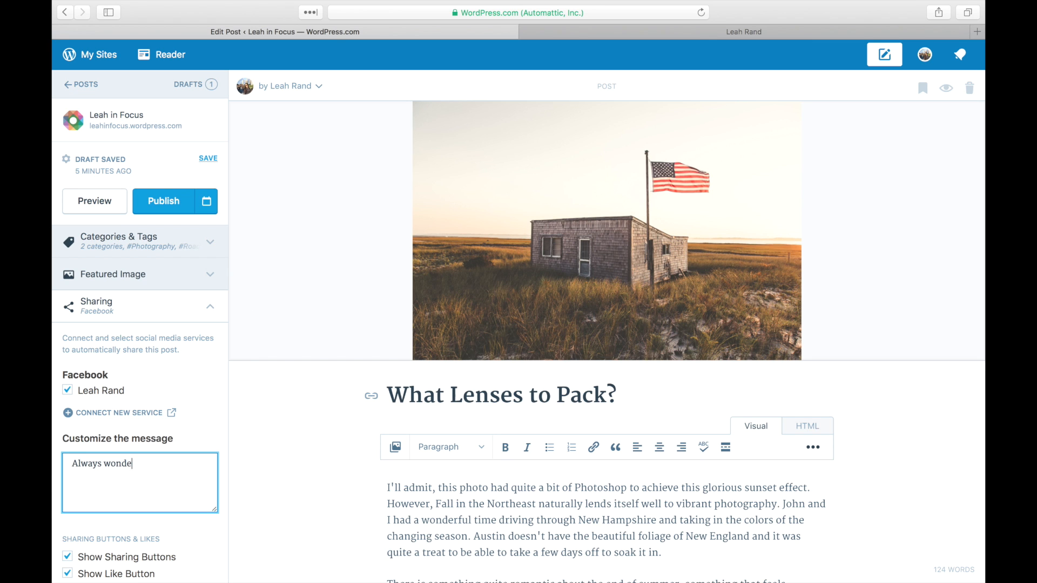
{"action": "type", "text": "ring what t"}
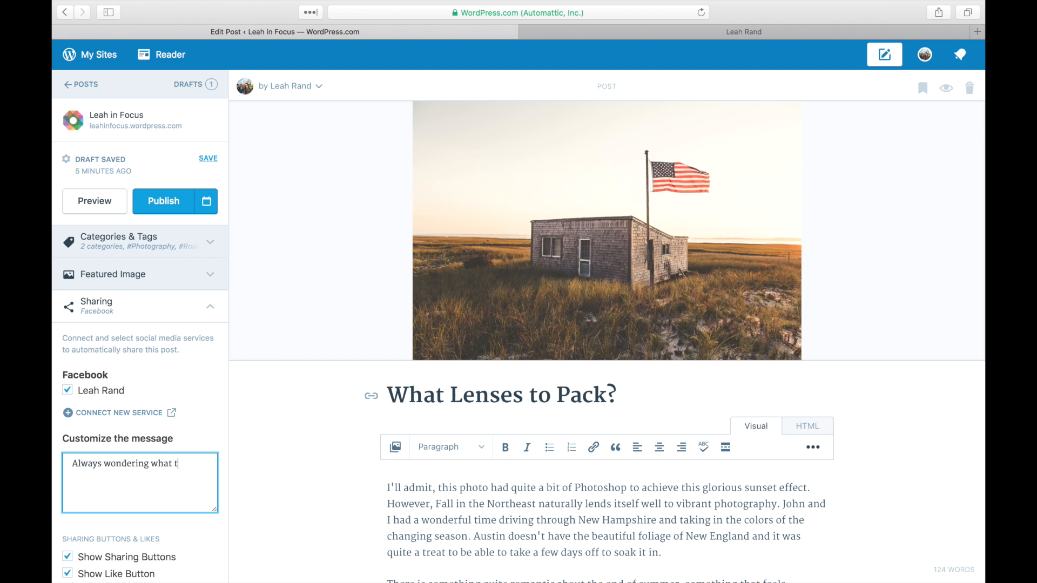
{"action": "type", "text": "o pack? Check out my tips"}
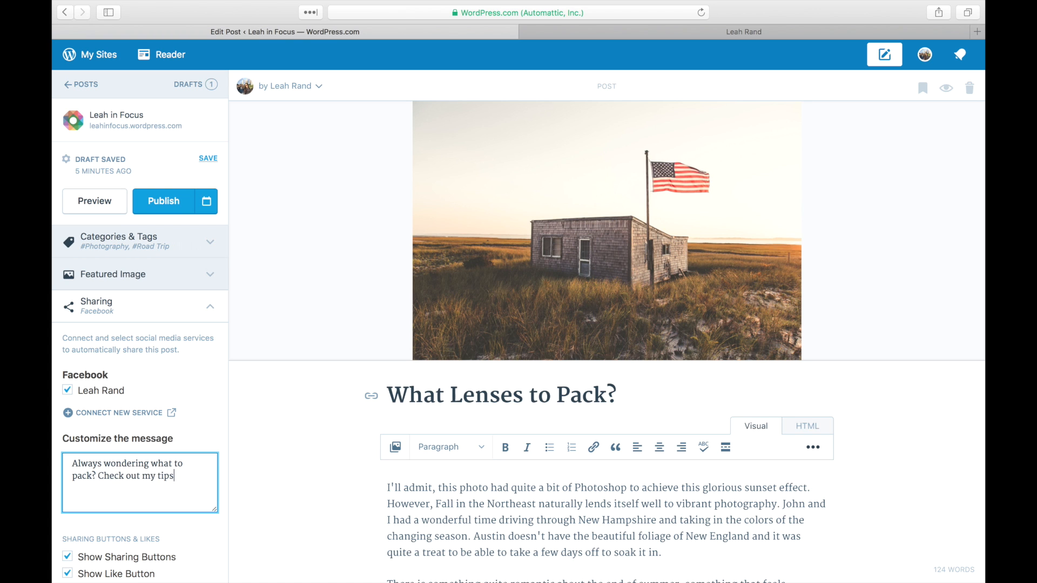
{"action": "type", "text": "!"}
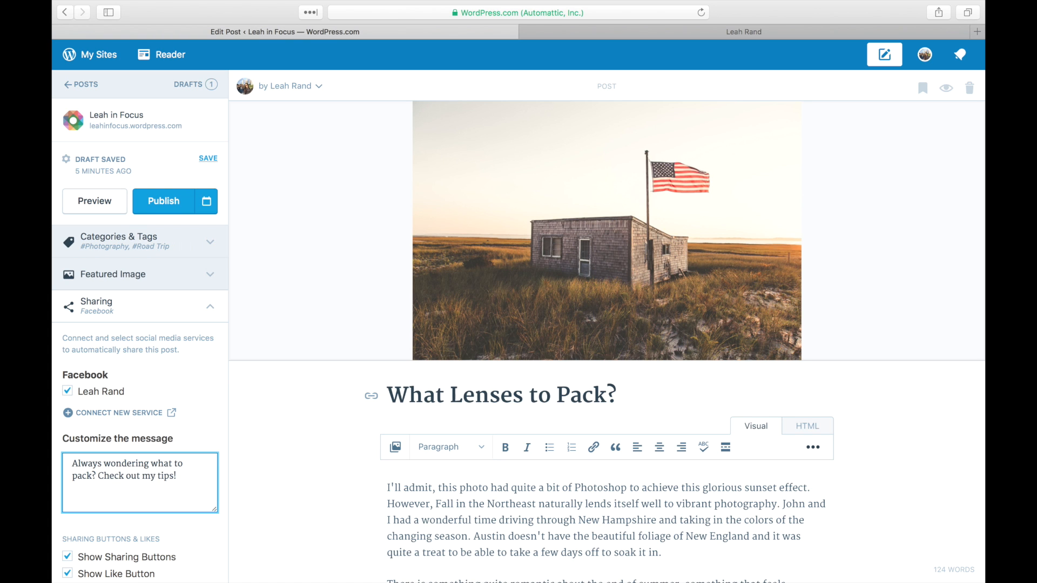
{"action": "left_click", "coordinate": [67, 391]}
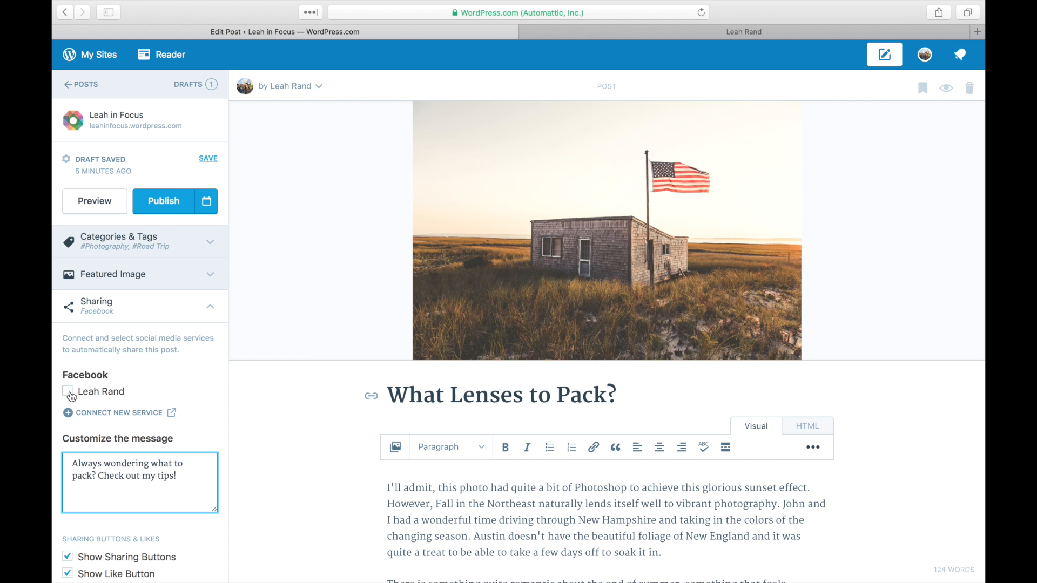
{"action": "left_click", "coordinate": [67, 389]}
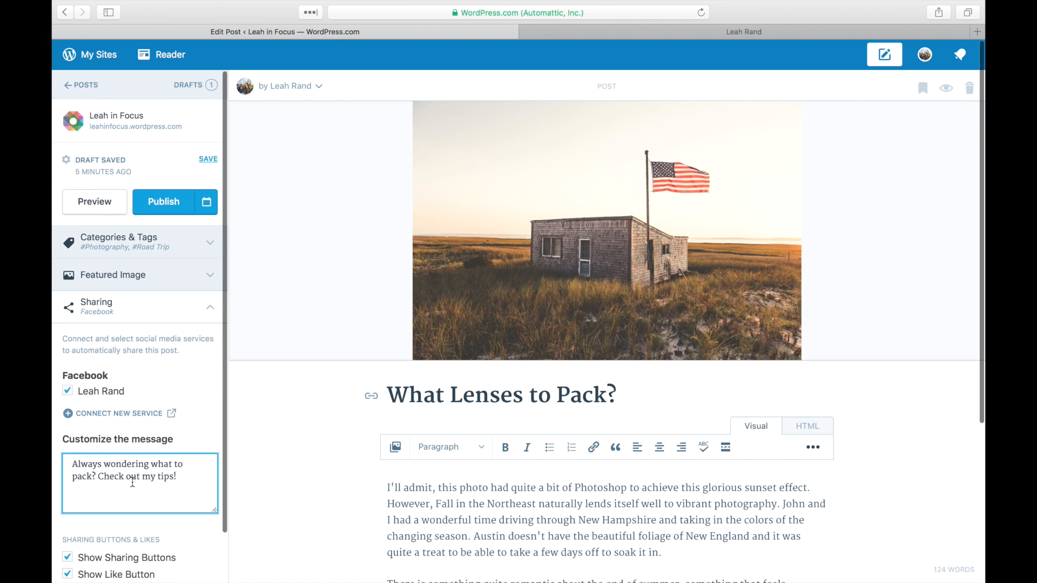
{"action": "left_click", "coordinate": [163, 202]}
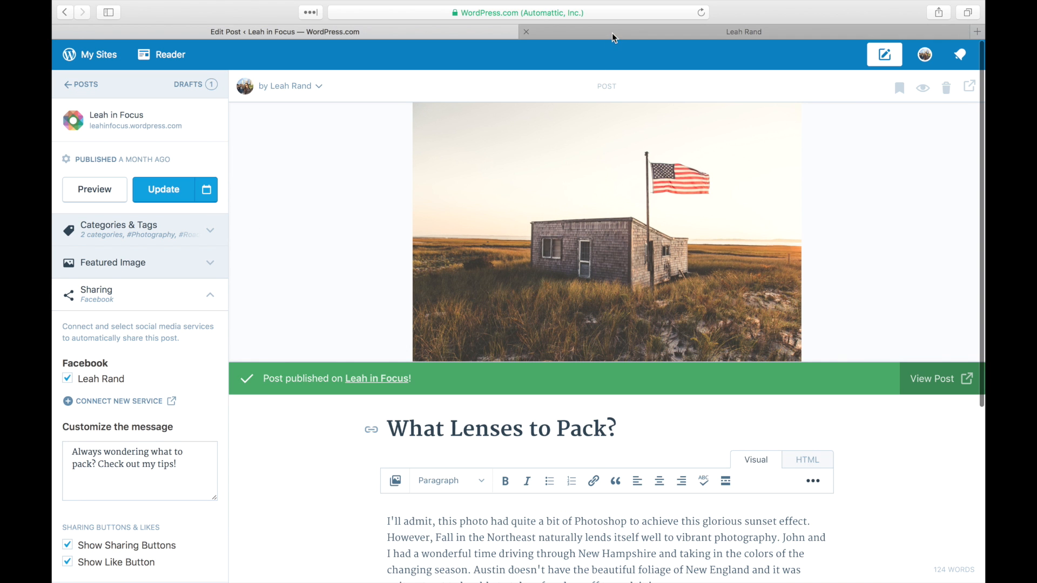
{"action": "left_click", "coordinate": [743, 31]}
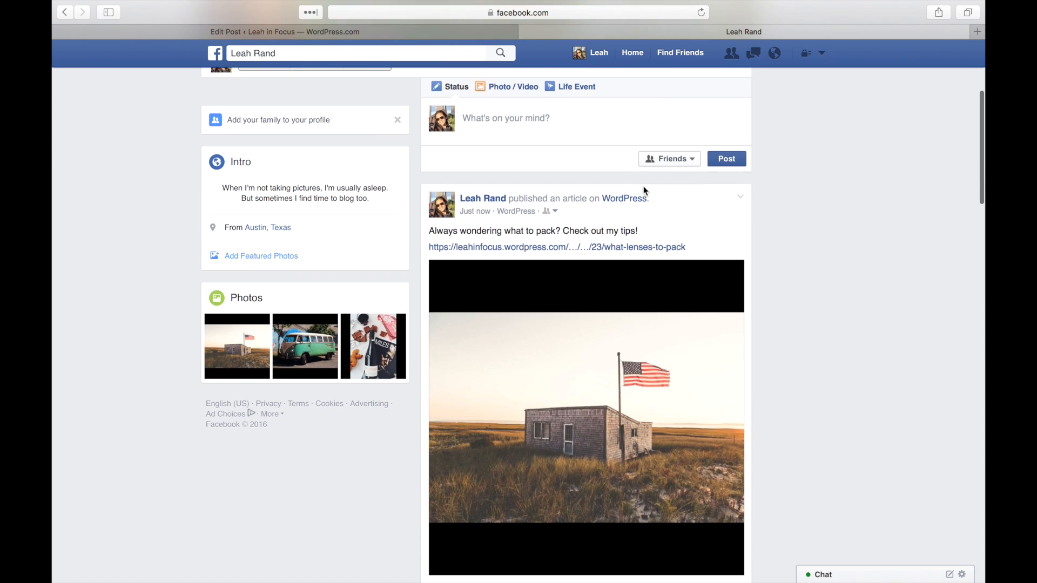
{"action": "scroll", "scroll_direction": "down", "scroll_amount": 3}
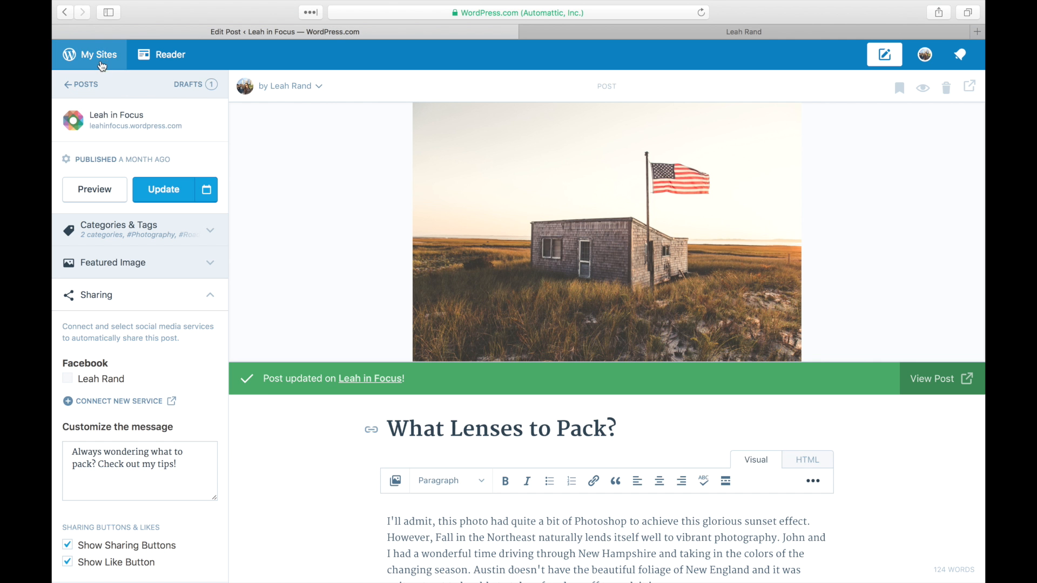
- Return via My Sites to the Sharing connections page to disconnect Facebook
{"action": "left_click", "coordinate": [95, 54]}
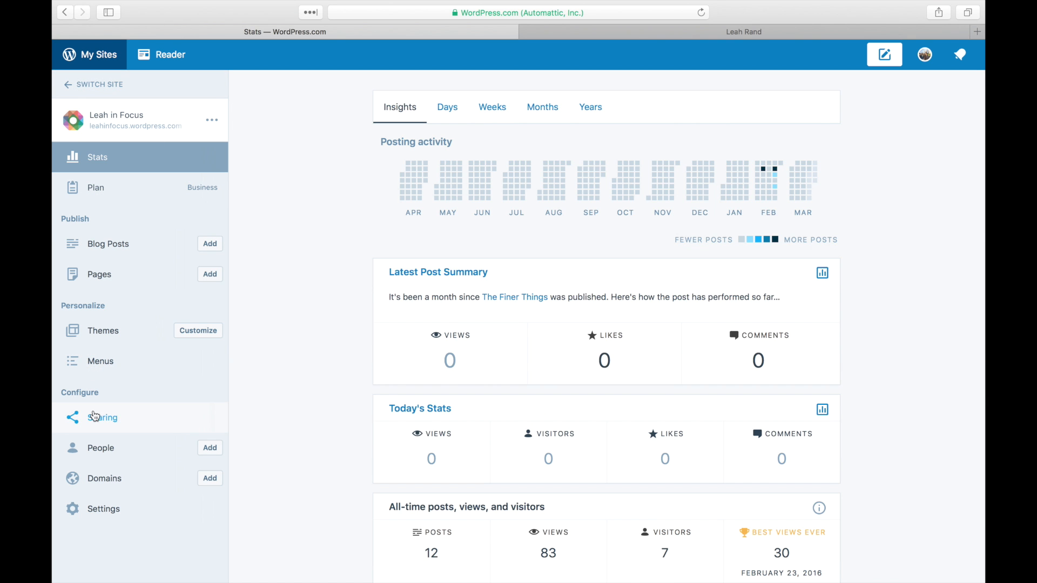
{"action": "left_click", "coordinate": [102, 417]}
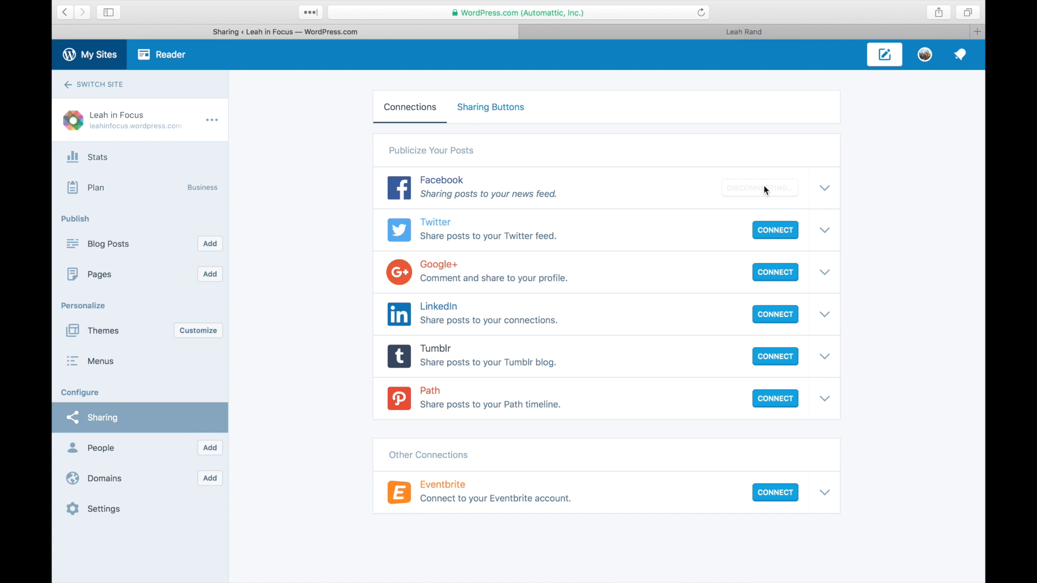